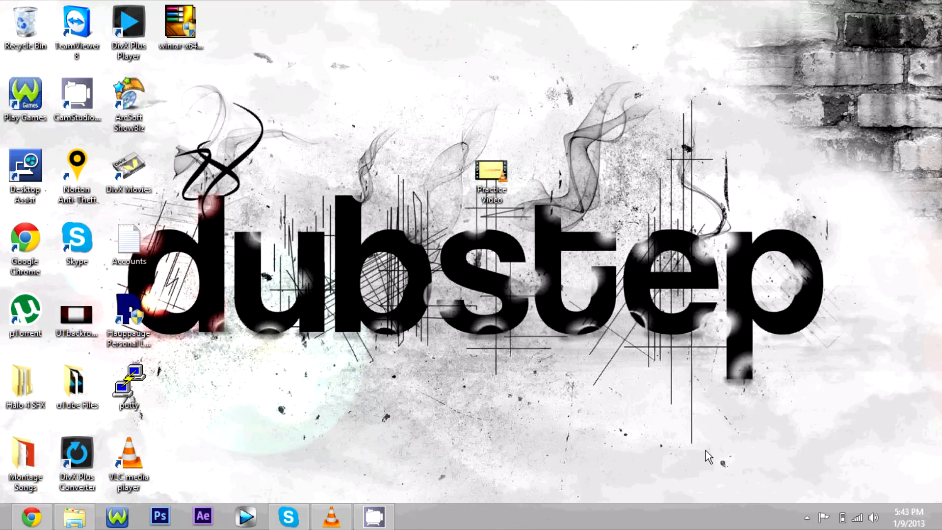
mouse_move(492, 214)
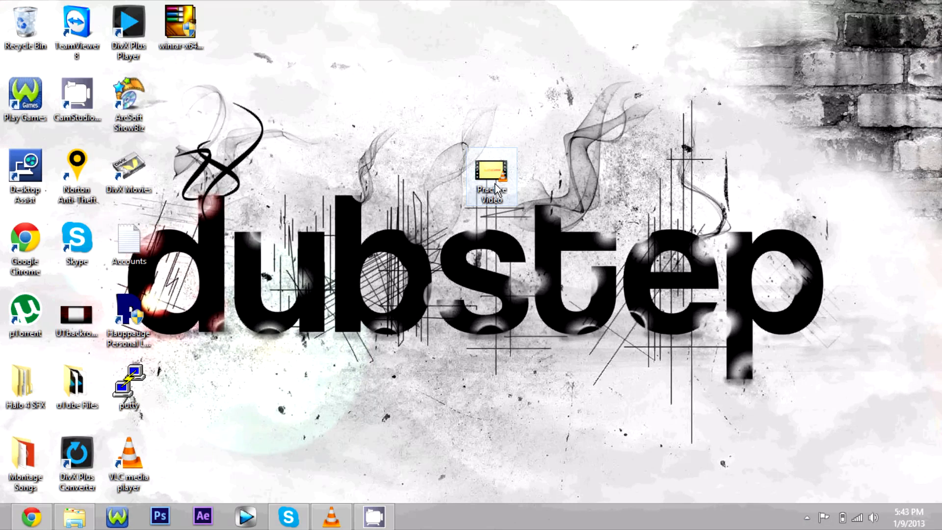
Step: Check the properties of Practice Video.avi on the desktop, then close them unchanged
right_click(491, 174)
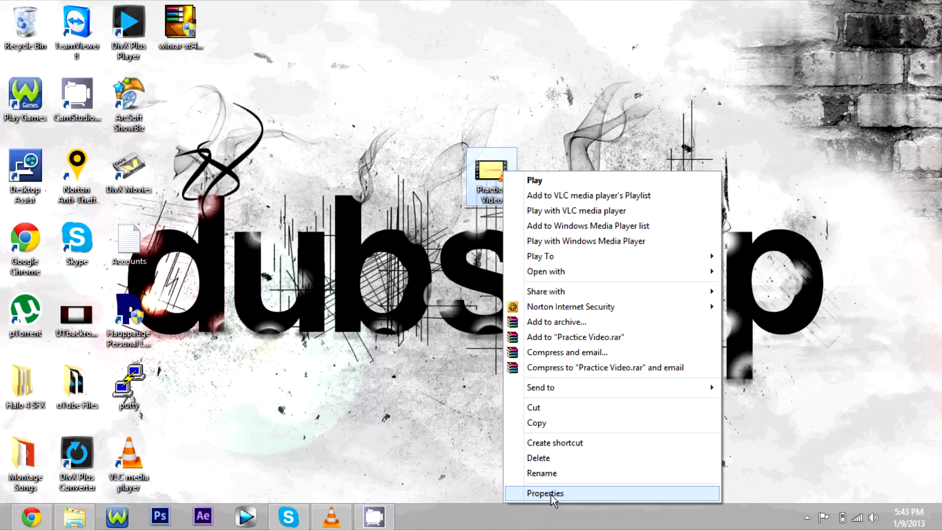
left_click(544, 492)
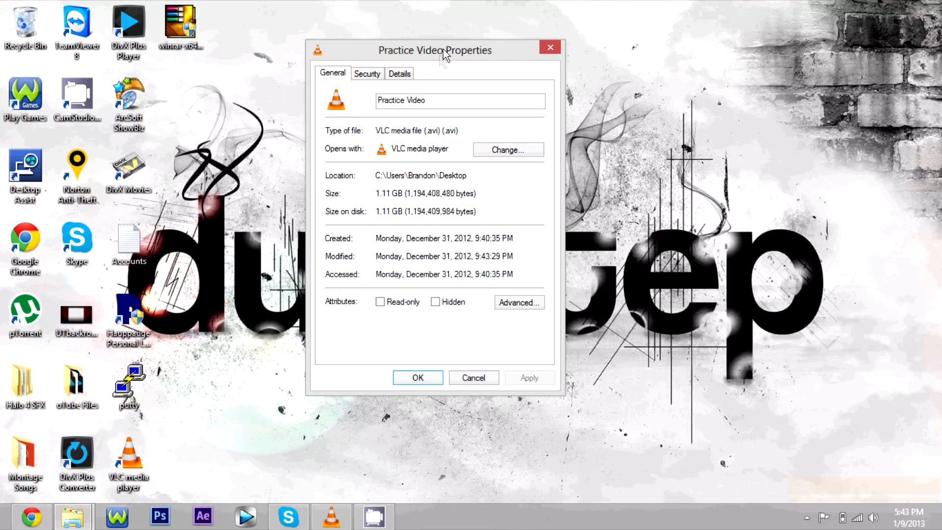
mouse_move(378, 196)
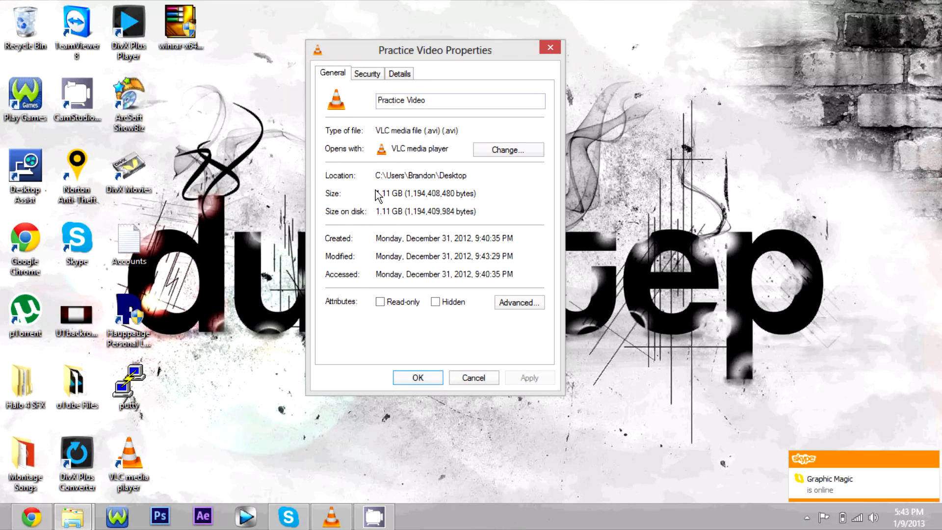
mouse_move(406, 236)
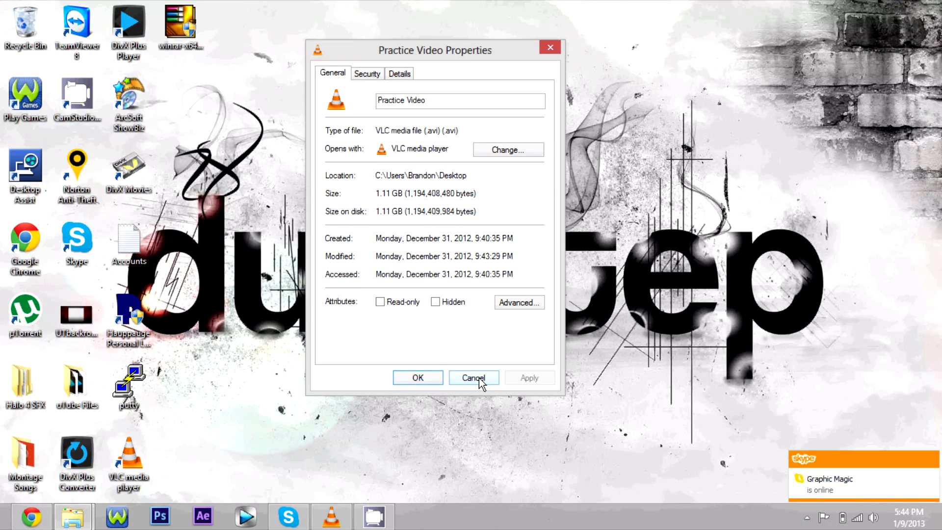
mouse_move(473, 261)
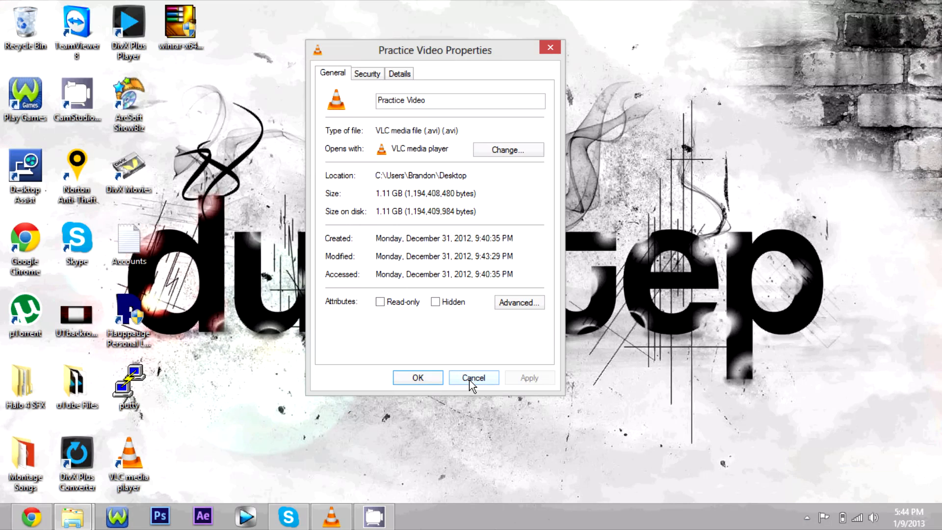
left_click(472, 377)
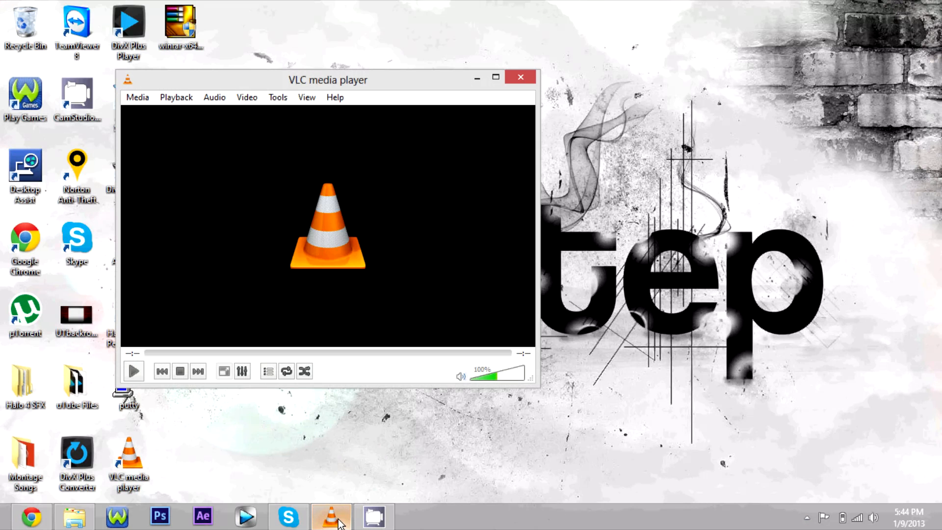
Step: Use Media > Open (advanced) and browse the desktop to add Practice Video.avi
left_click_drag(328, 80, 343, 81)
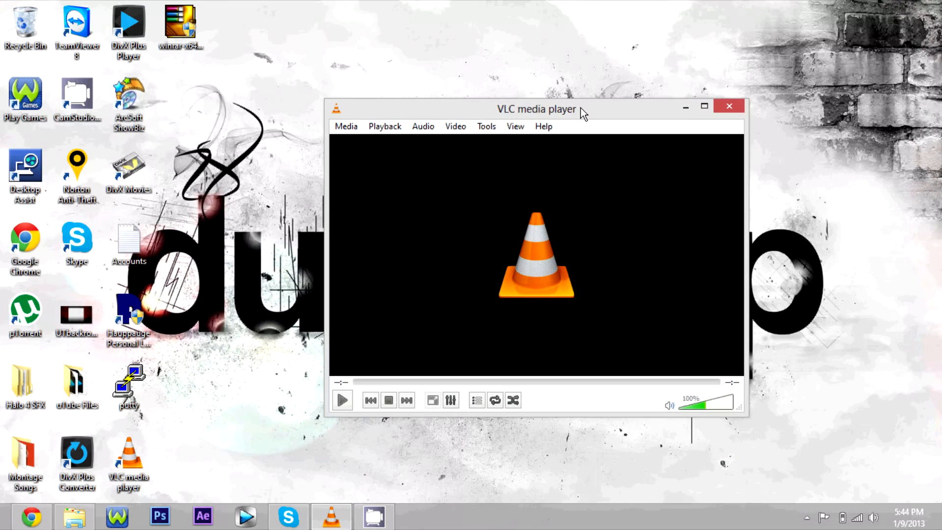
left_click(346, 126)
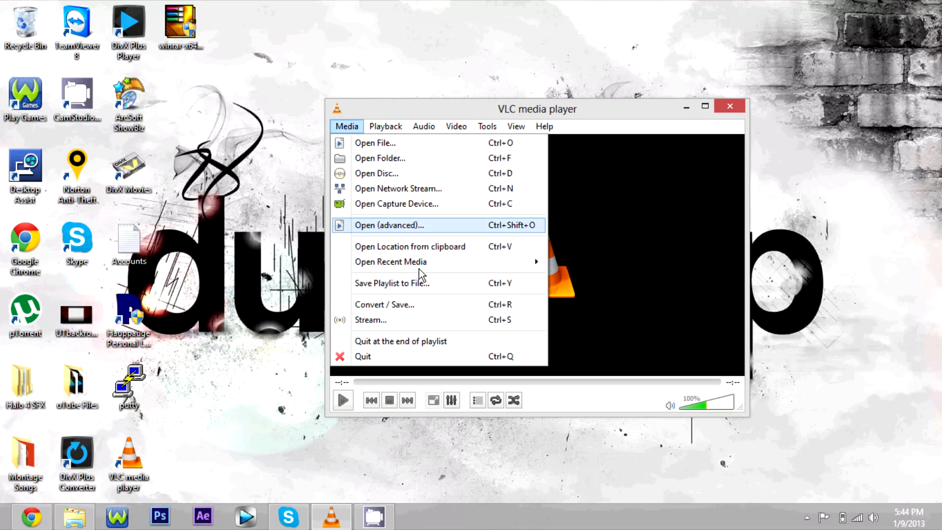
left_click(389, 225)
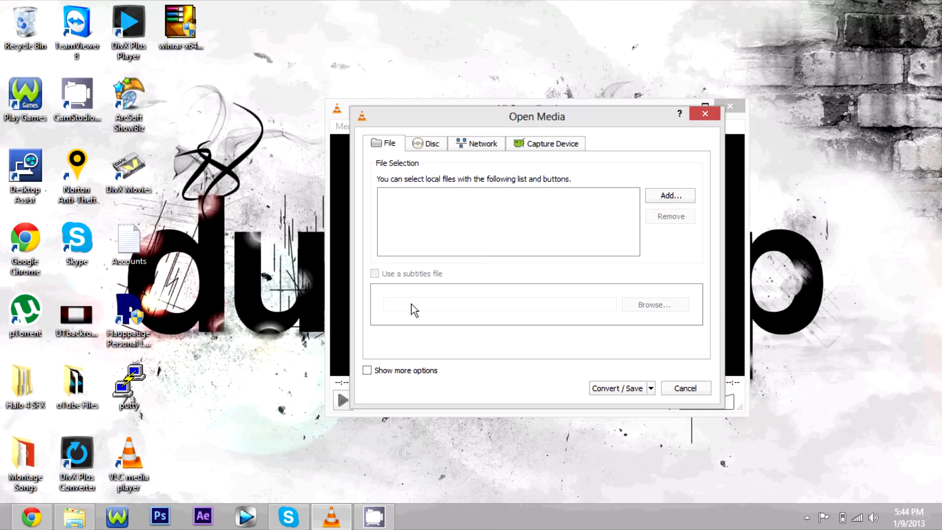
left_click(669, 196)
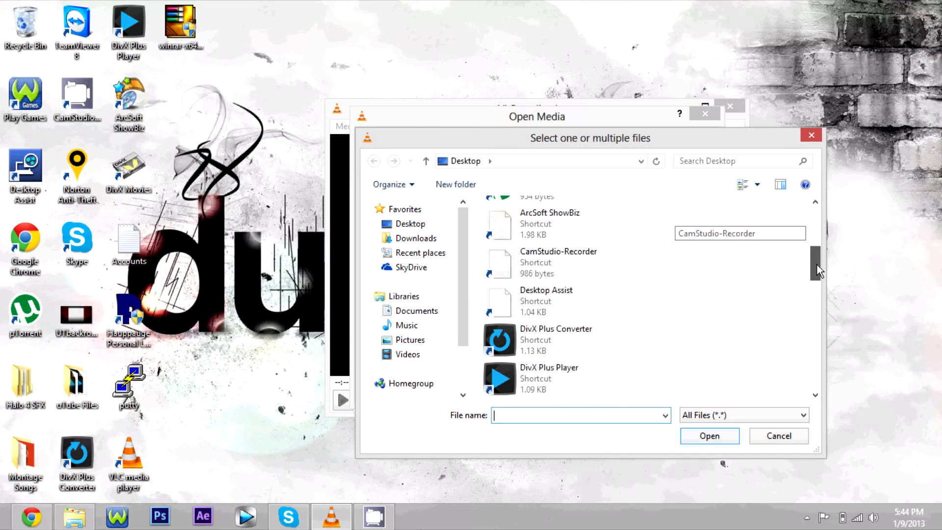
scroll("down", 3)
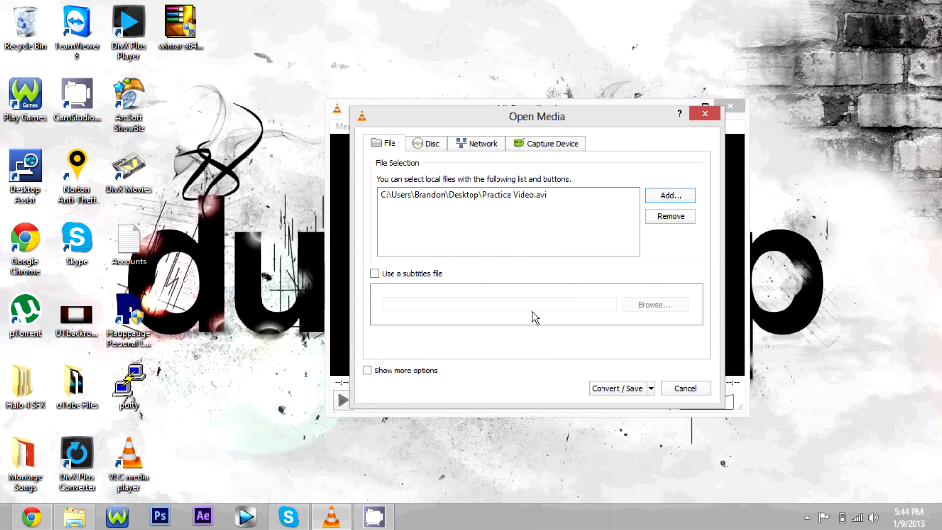
mouse_move(503, 317)
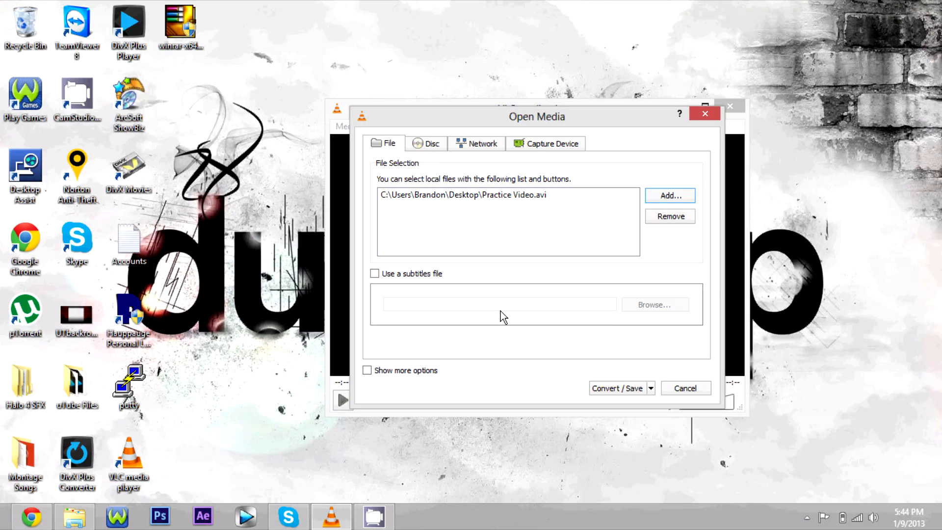
mouse_move(617, 387)
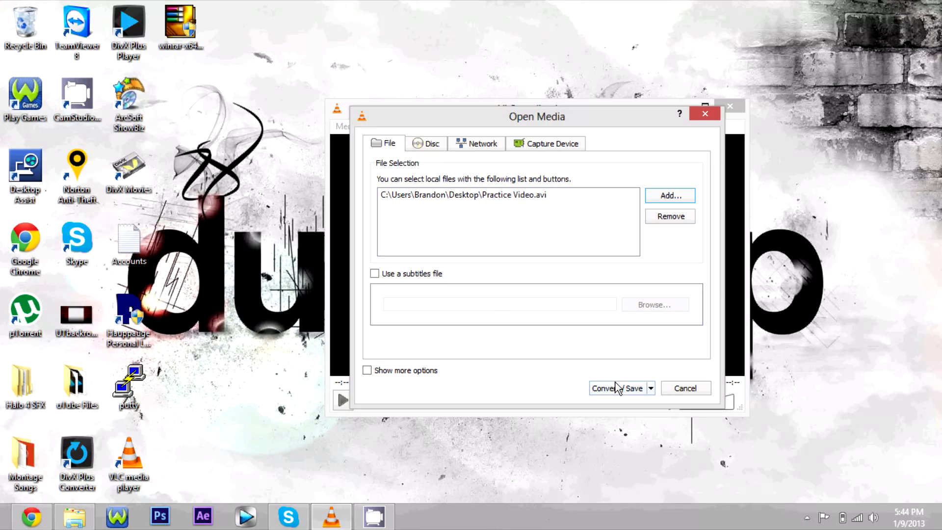
Step: Start Convert / Save with the Video - VP80 + Vorbis (Webm) profile and choose a destination
left_click(617, 387)
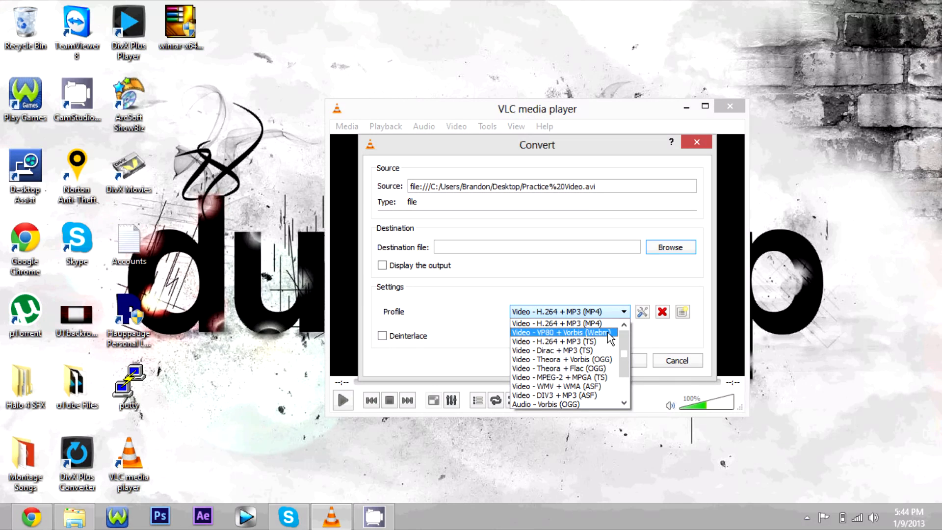
left_click(561, 333)
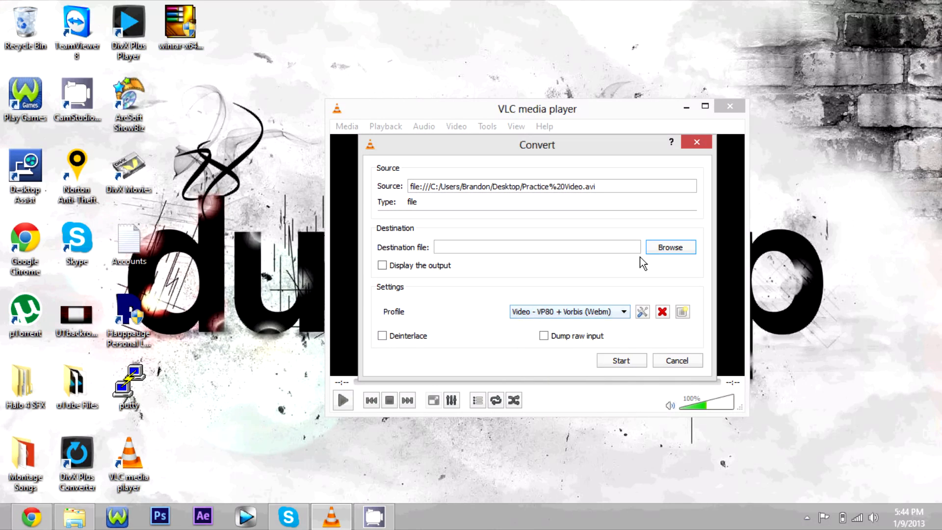
left_click(670, 247)
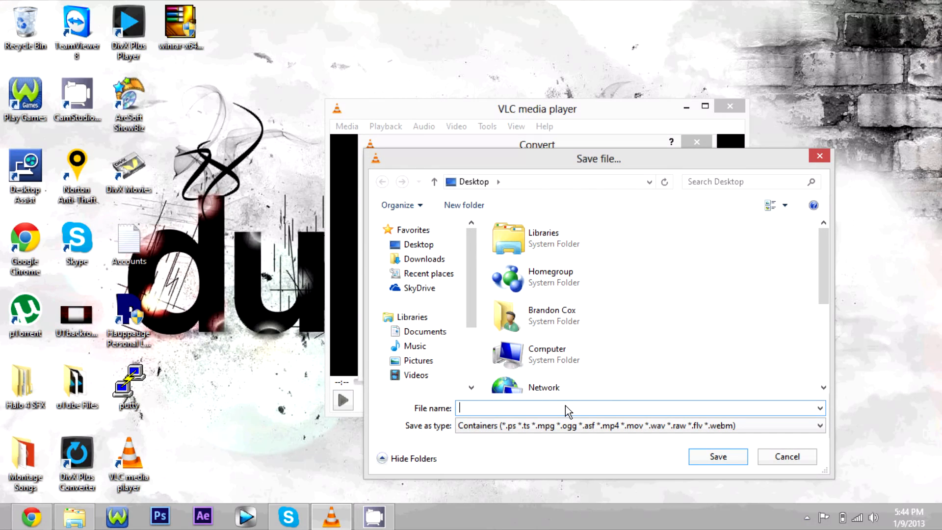
Step: Name the output file Practice.webm on the desktop
type("Practod")
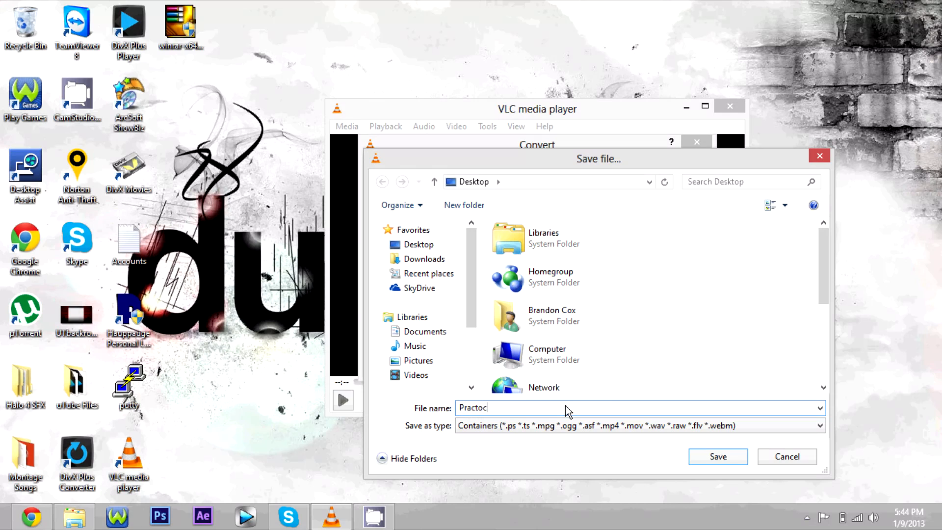
key("Backspace")
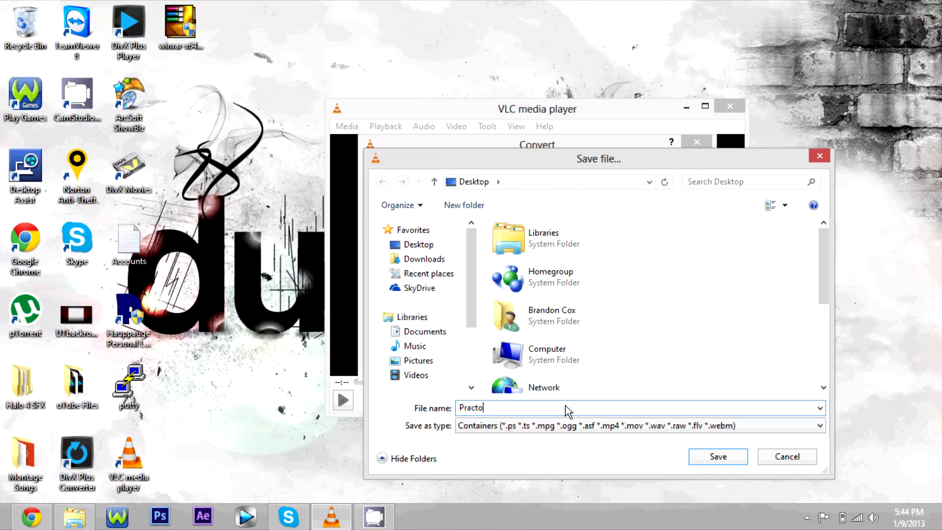
type("ice.")
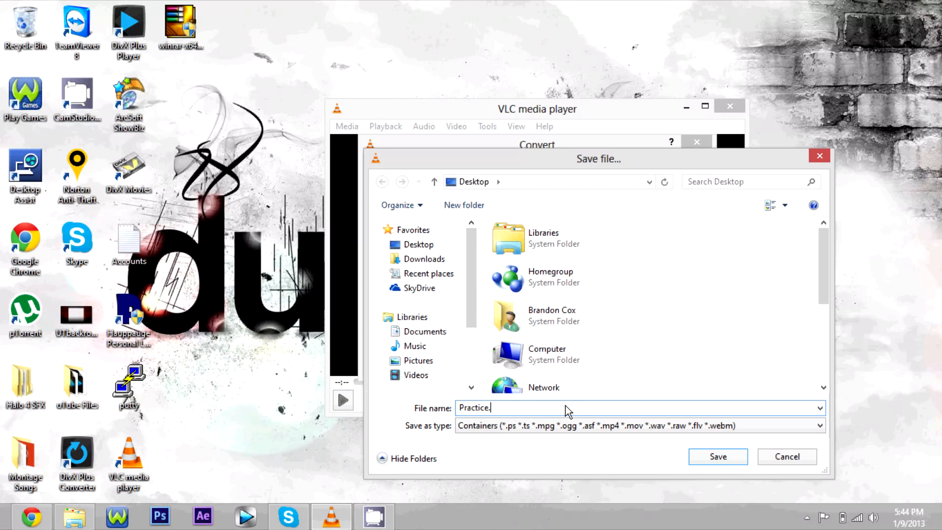
type("webm")
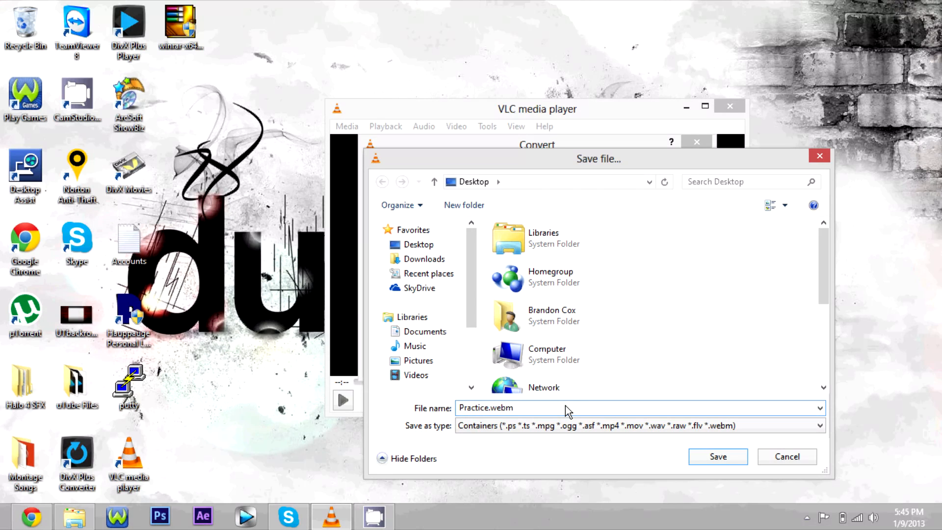
mouse_move(679, 439)
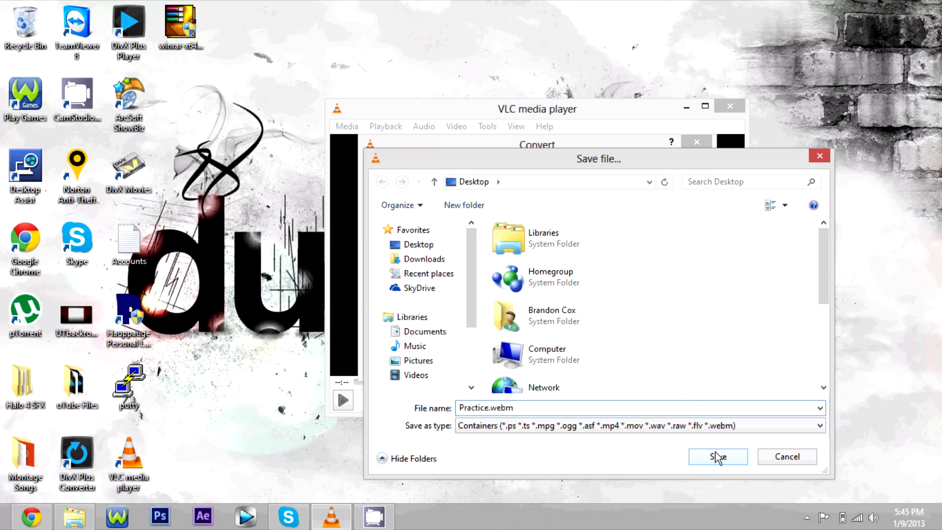
Step: Confirm Practice.webm as destination, keep the VP80 + Vorbis WebM profile, close the extra player window
left_click(717, 456)
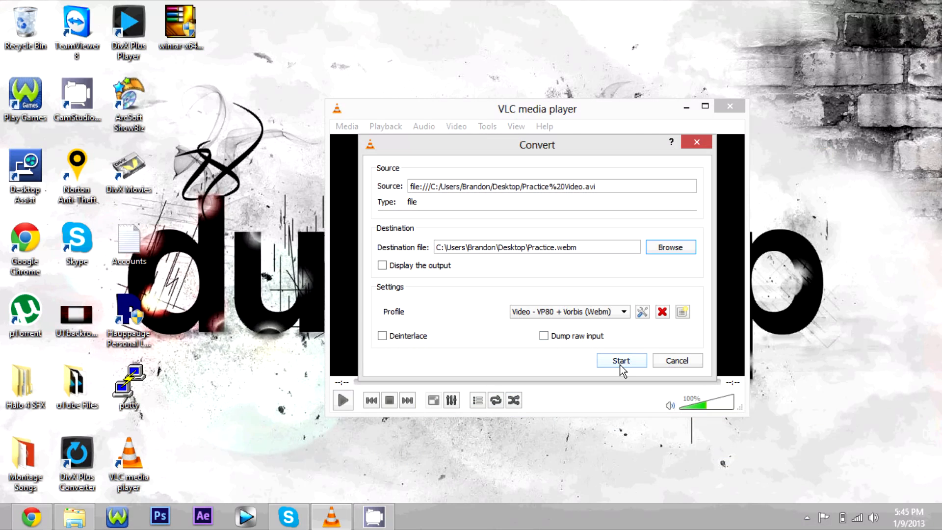
left_click(623, 311)
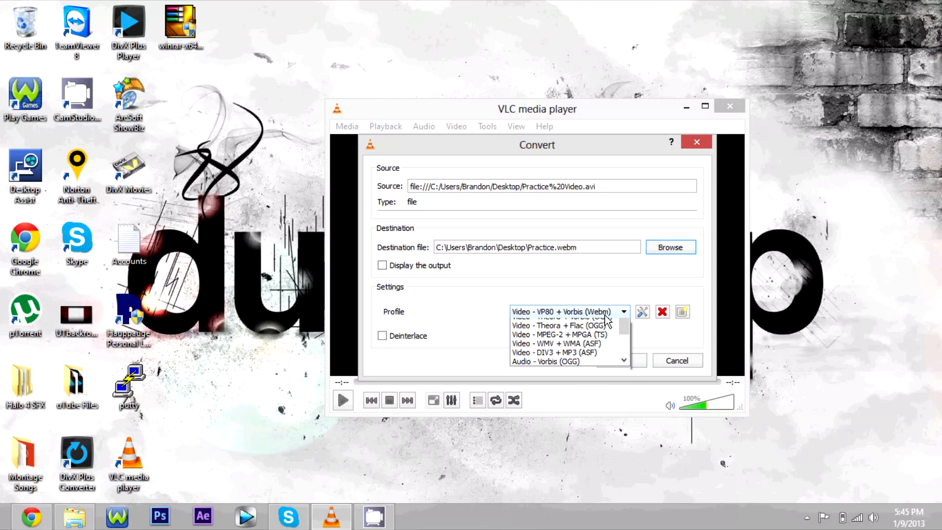
left_click(568, 311)
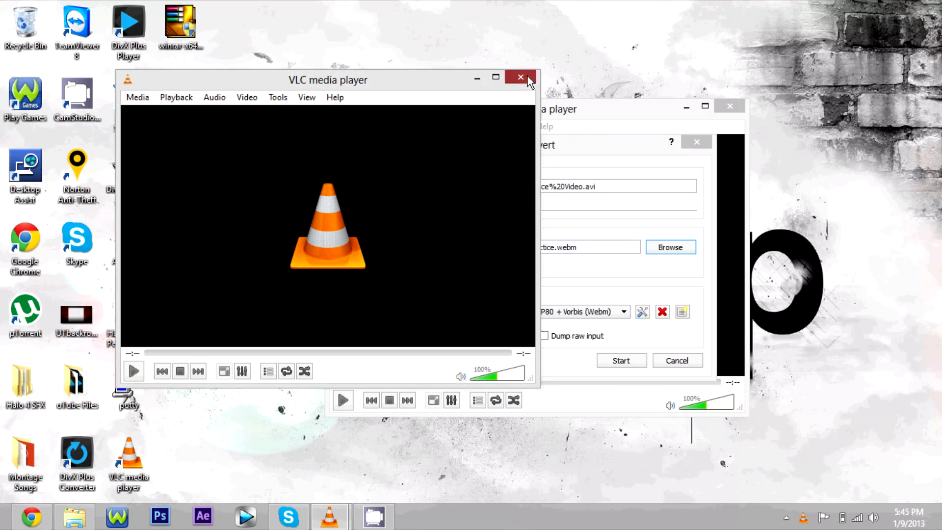
left_click(520, 77)
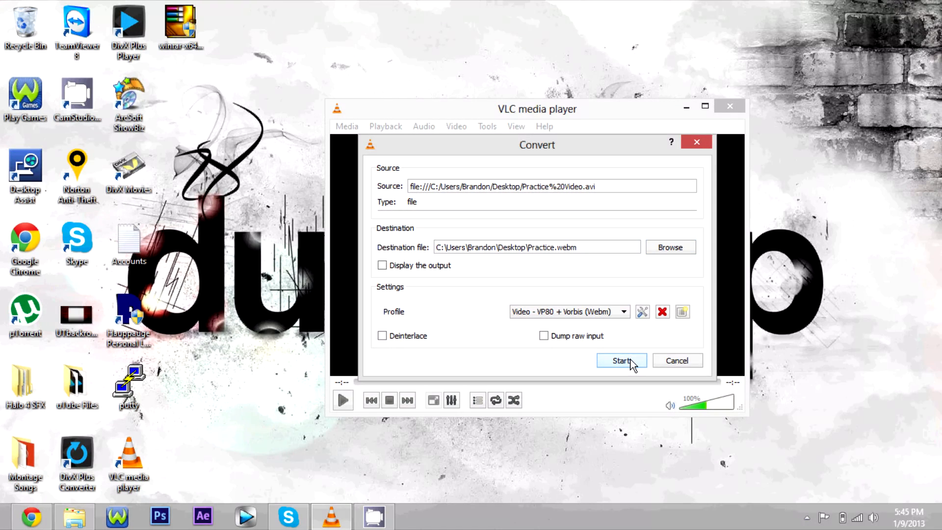
Step: Start the conversion and wait until Practice.webm appears on the desktop
left_click(621, 360)
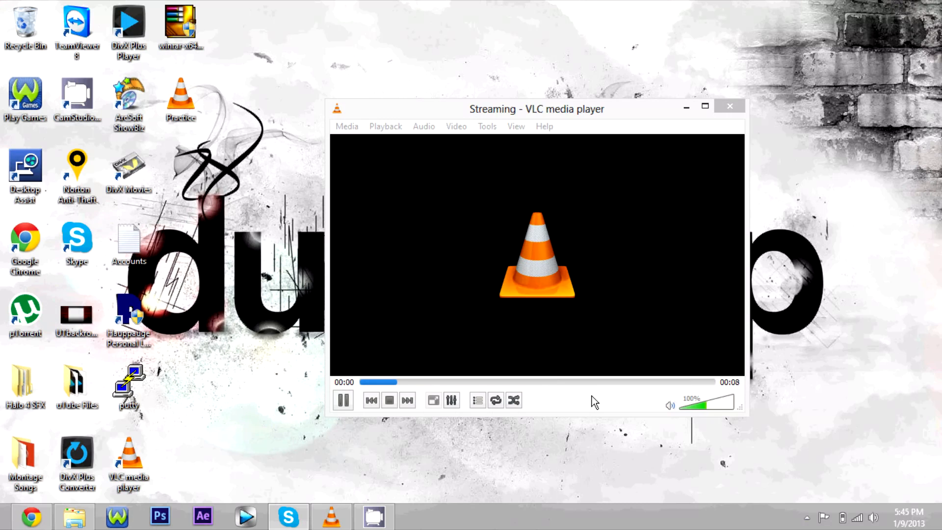
mouse_move(794, 504)
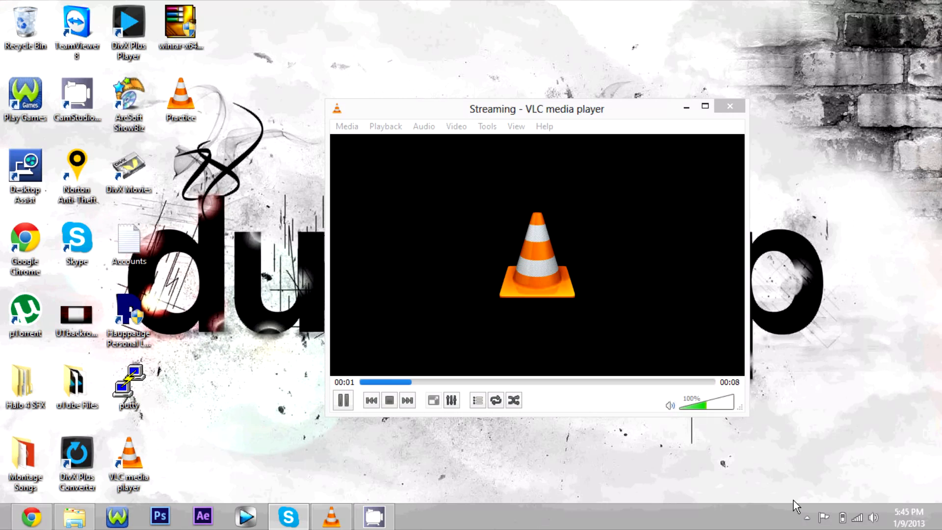
mouse_move(670, 436)
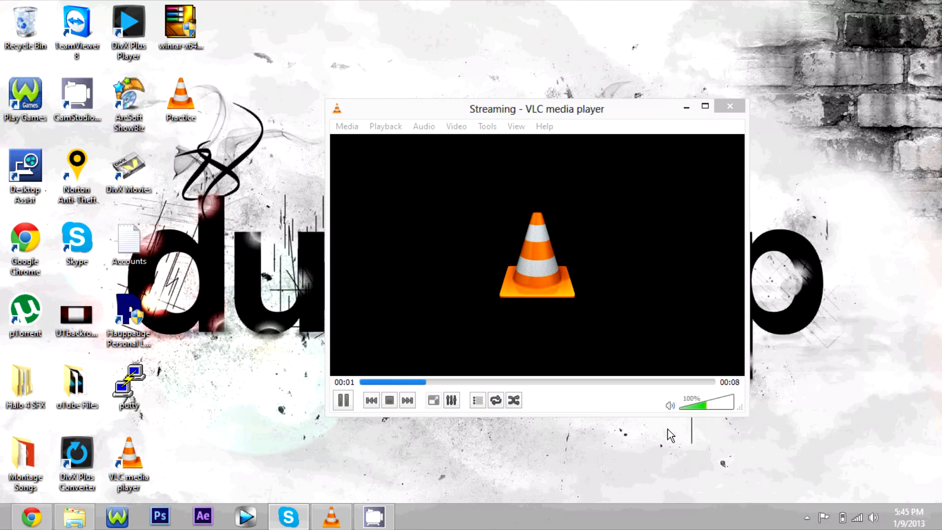
mouse_move(602, 408)
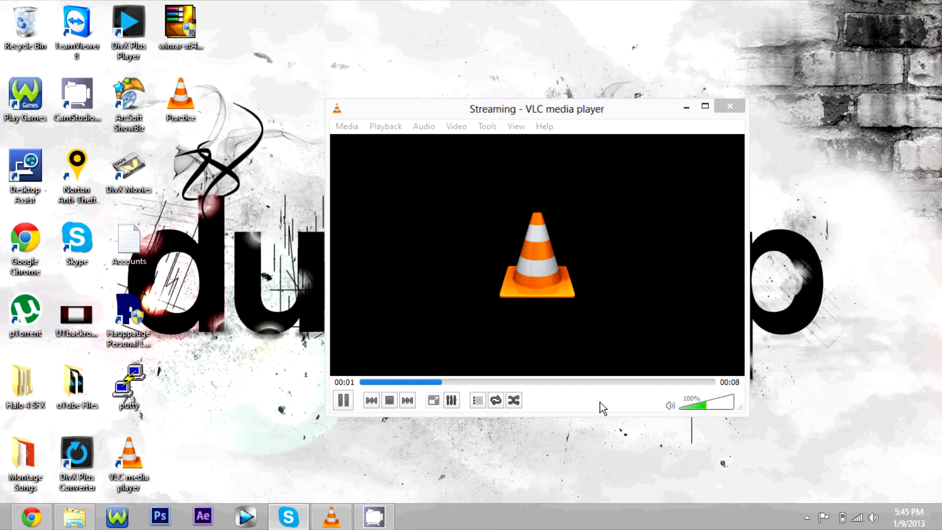
left_click(807, 517)
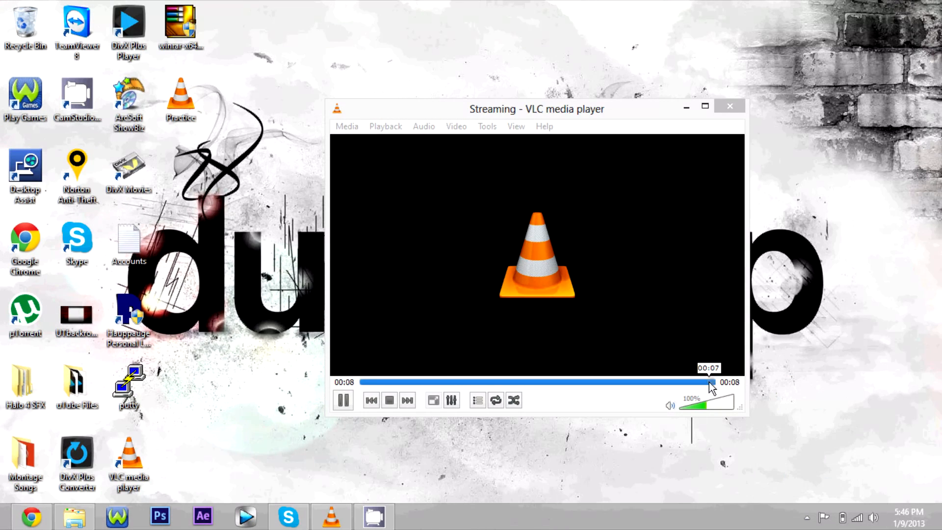
mouse_move(772, 360)
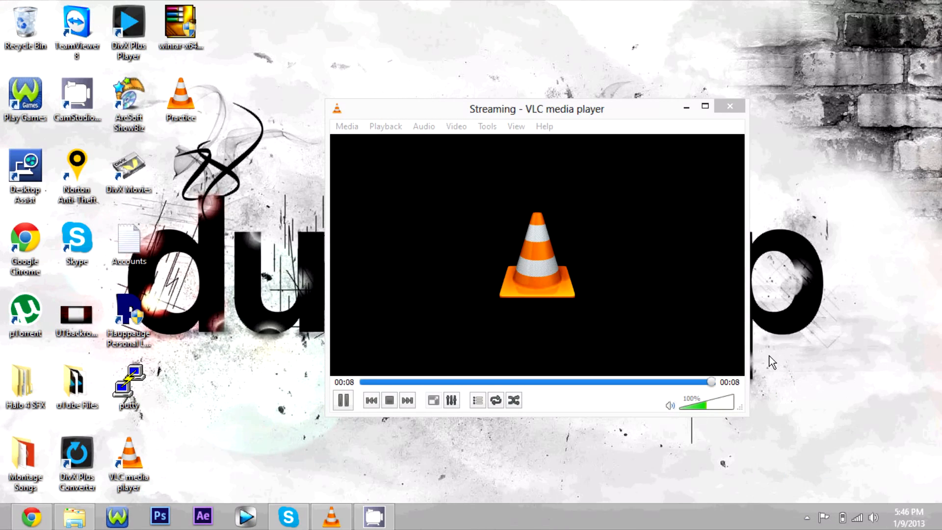
left_click(389, 400)
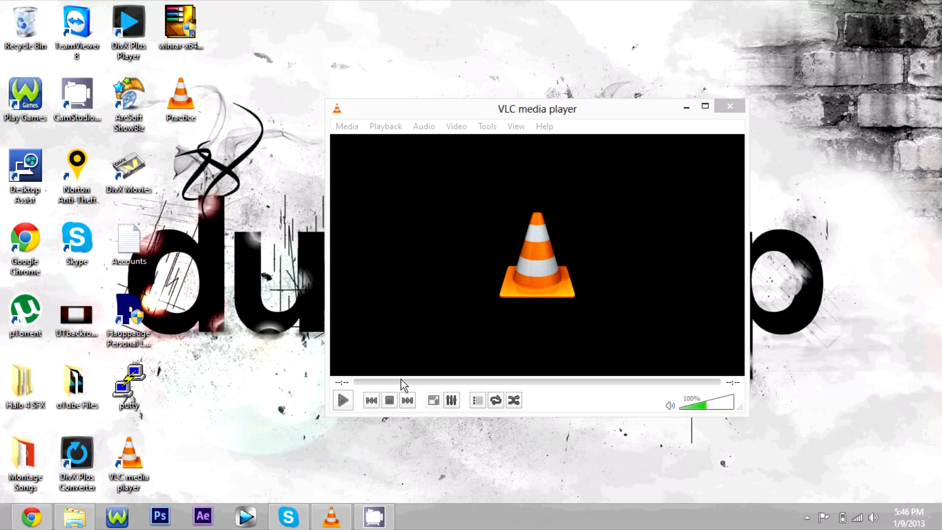
mouse_move(730, 106)
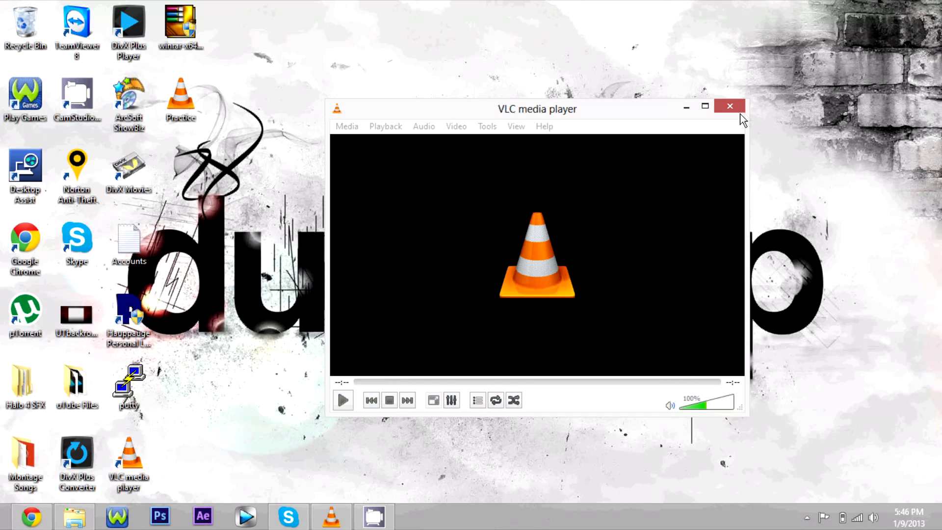
Step: Close VLC and dismiss the Windows charms bar, leaving the desktop visible
left_click(729, 106)
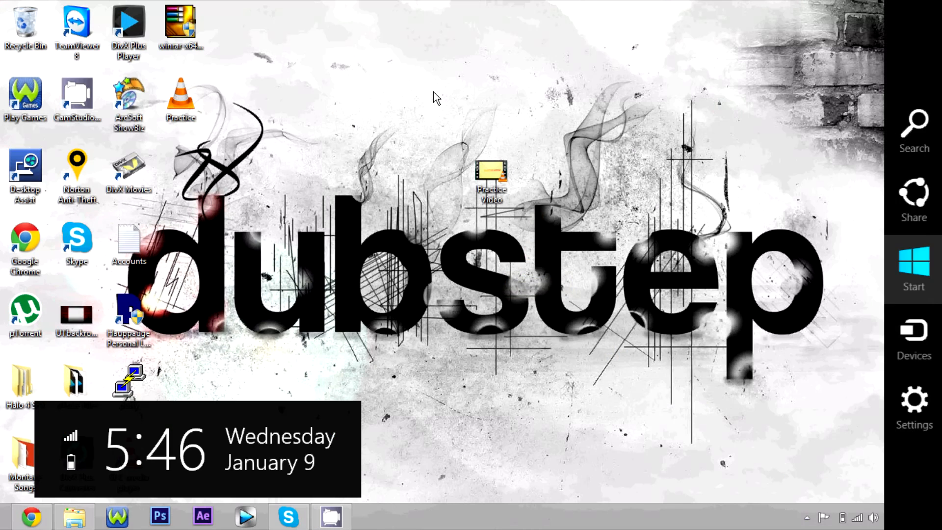
left_click(287, 514)
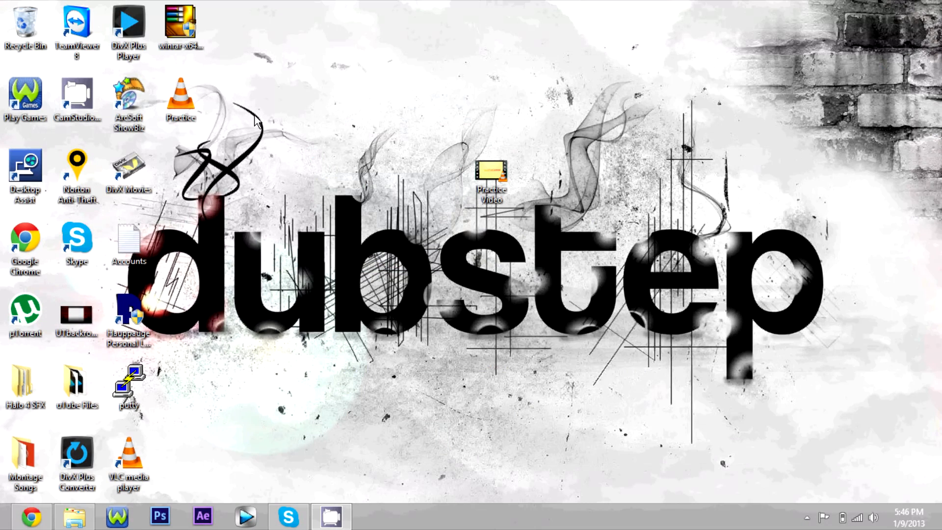
mouse_move(175, 82)
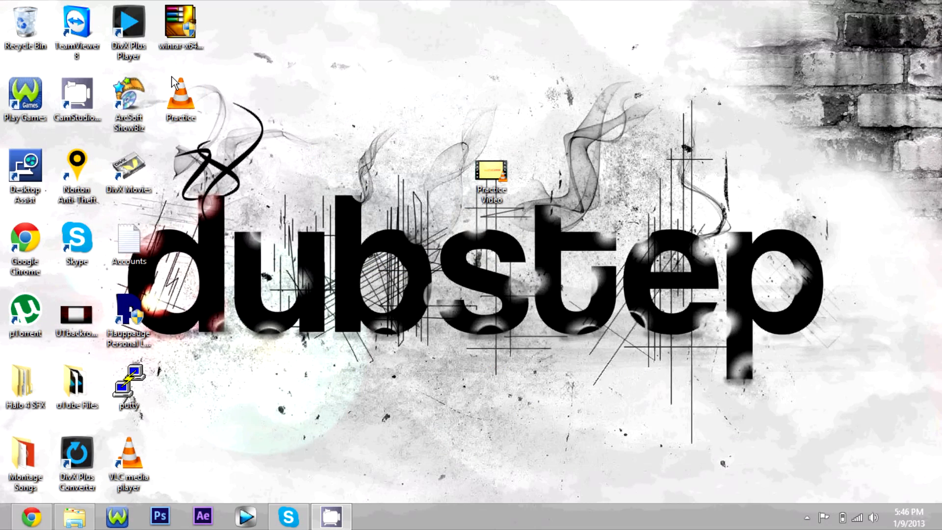
right_click(181, 99)
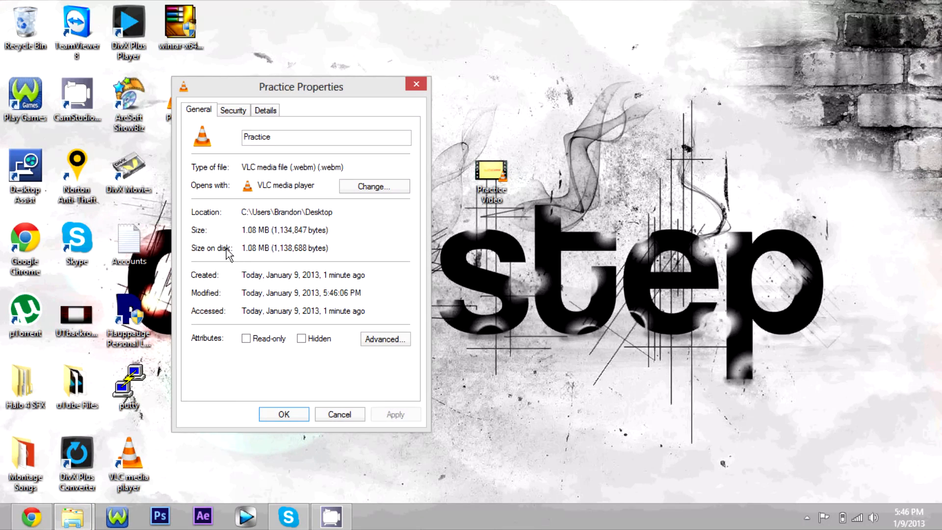
mouse_move(259, 240)
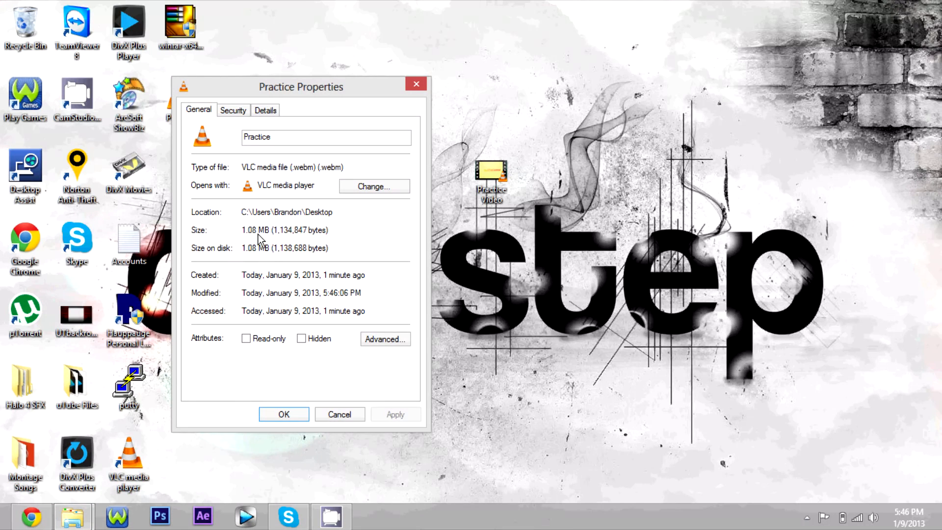
mouse_move(327, 226)
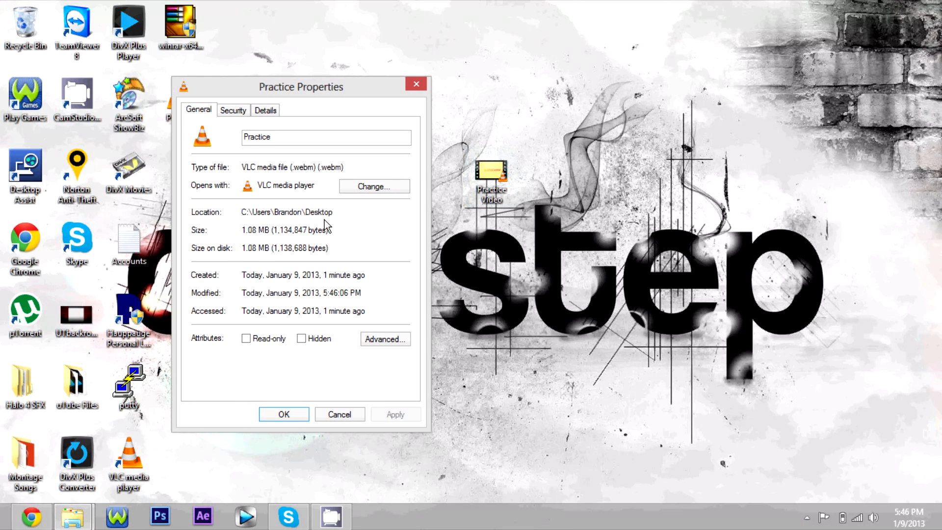
mouse_move(334, 436)
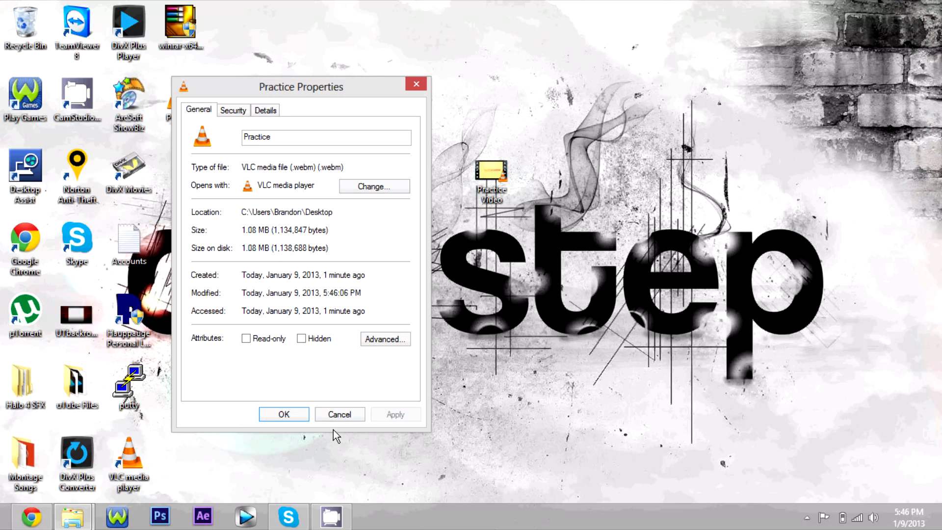
mouse_move(342, 408)
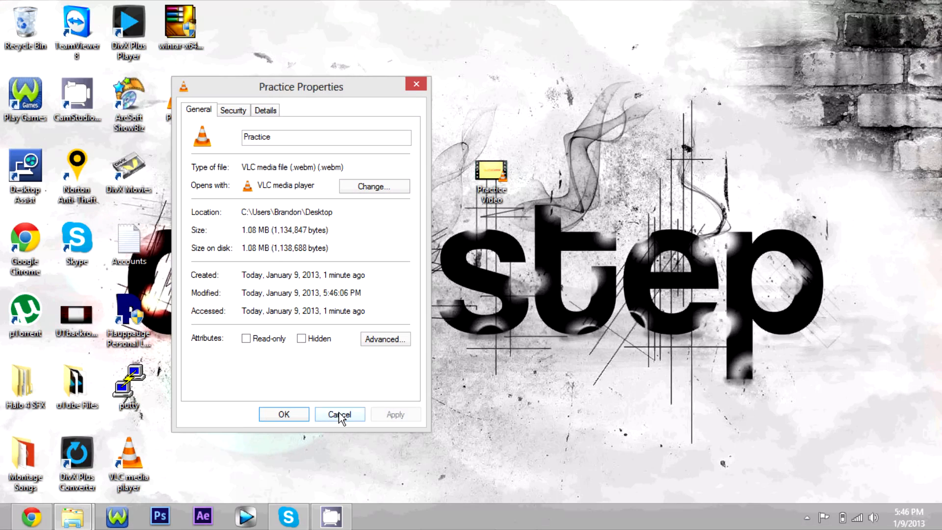
left_click(339, 414)
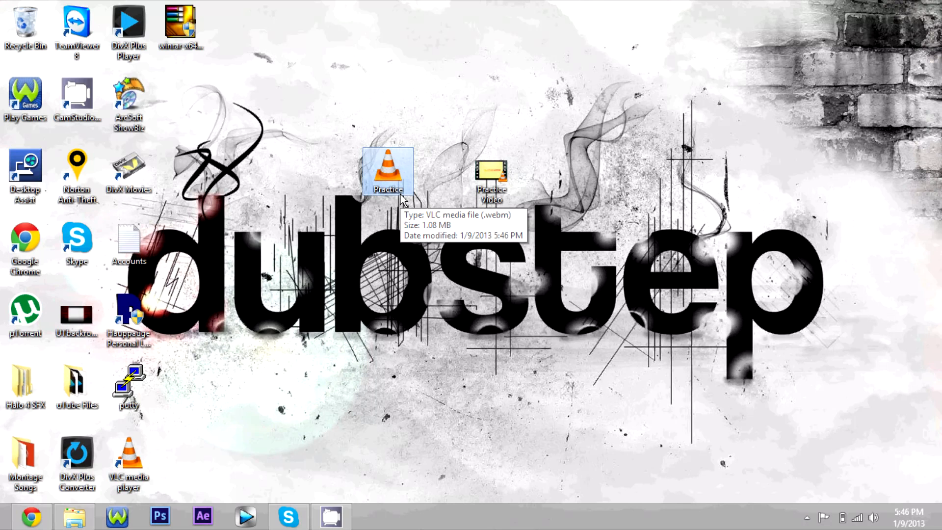
mouse_move(438, 125)
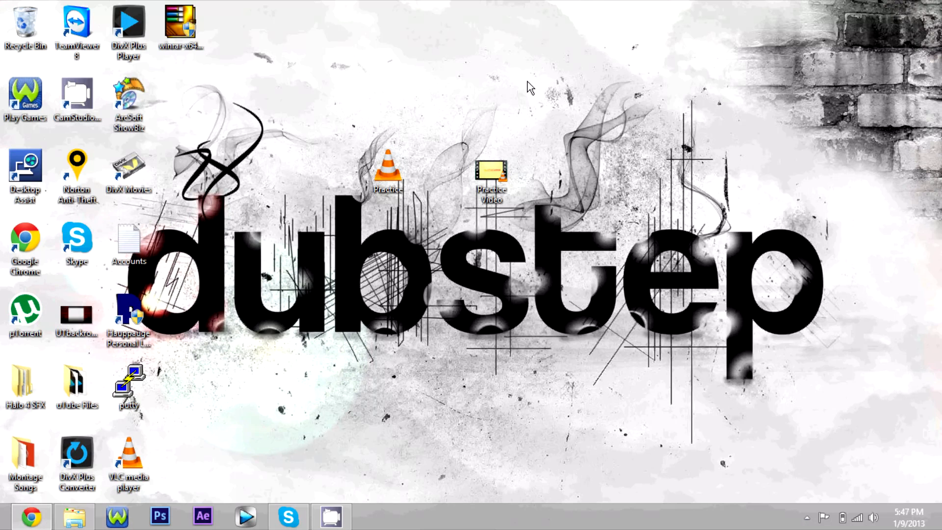
Step: Leave Practice.webm beside Practice Video and clear the desktop selection
left_click(388, 174)
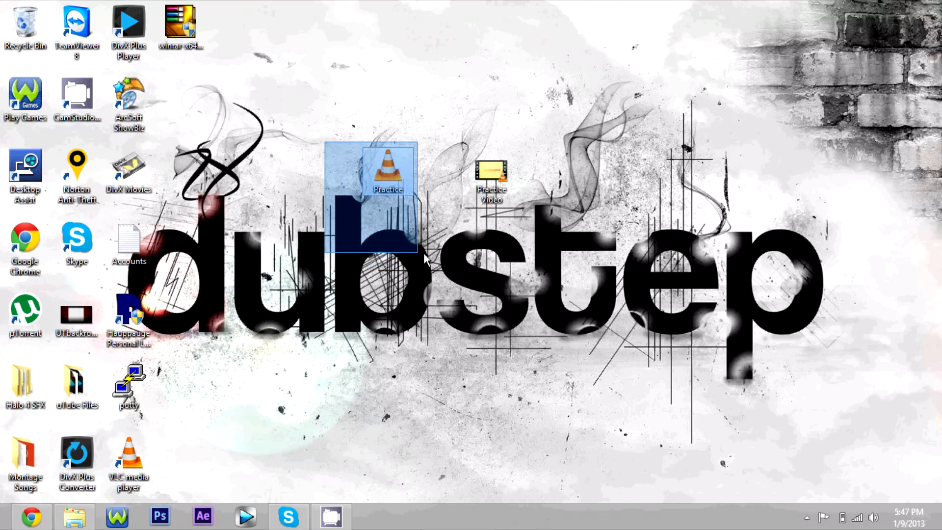
left_click(271, 373)
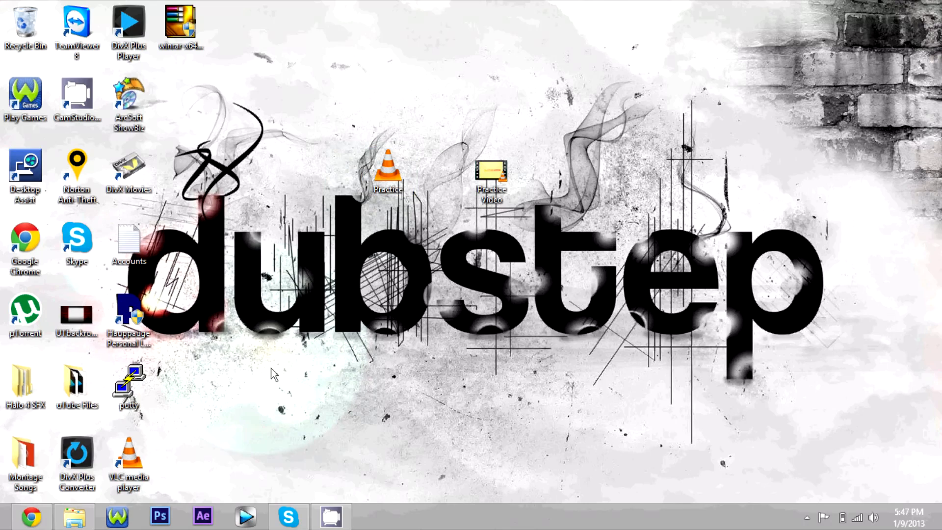